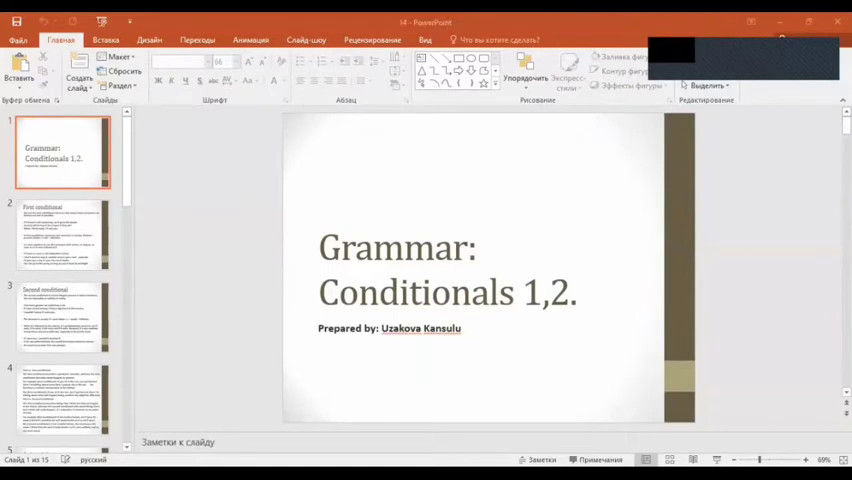
Step: Show the First conditional slide with its rules and example sentences
left_click(56, 240)
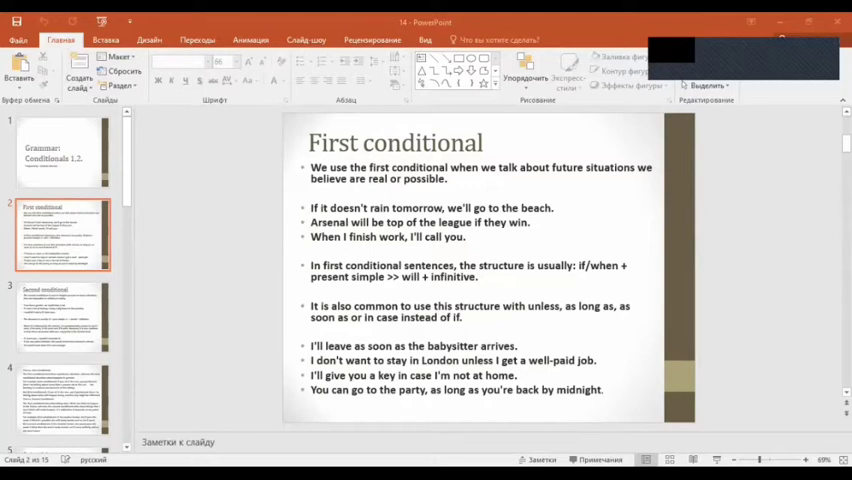
left_click(60, 316)
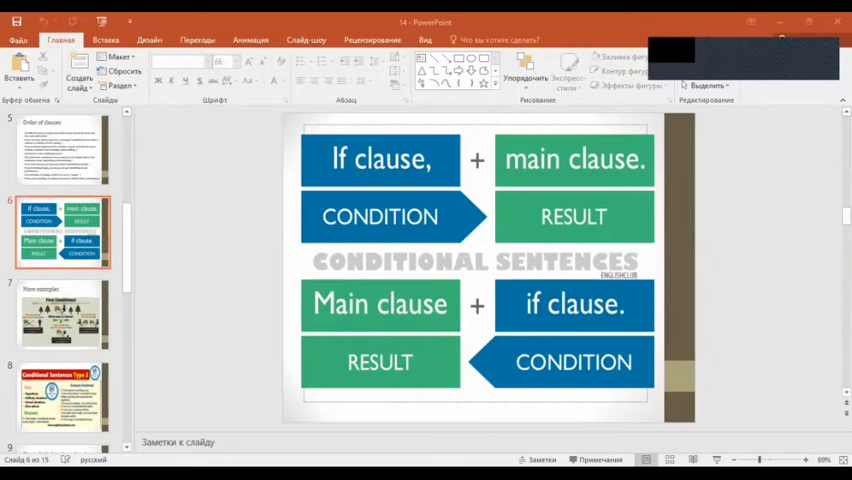
left_click(62, 316)
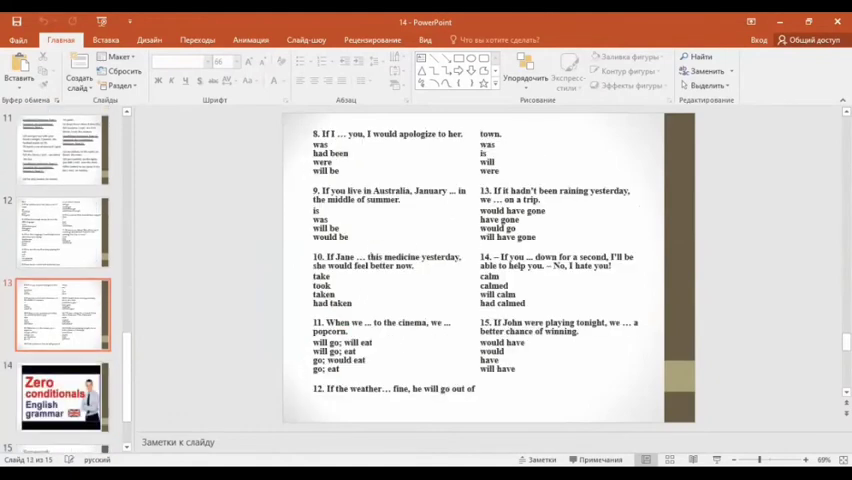
Step: Go to slide 14, select the Zero conditionals video and bring up its options menu
left_click(62, 232)
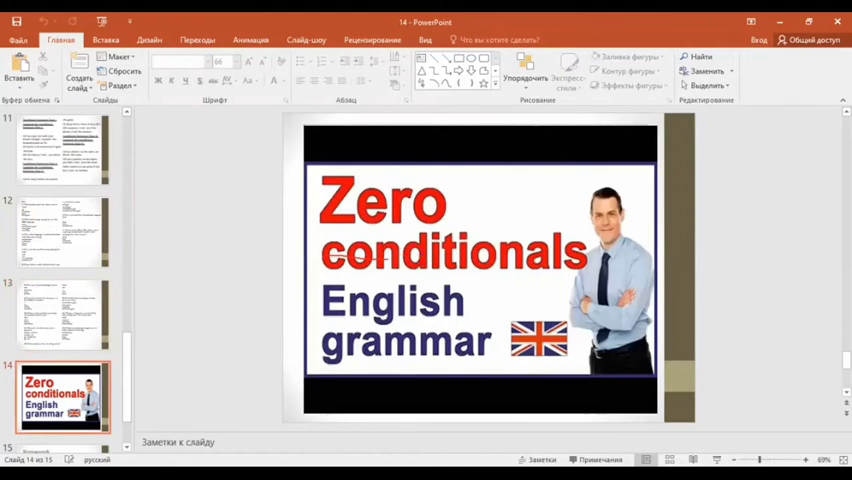
left_click(480, 270)
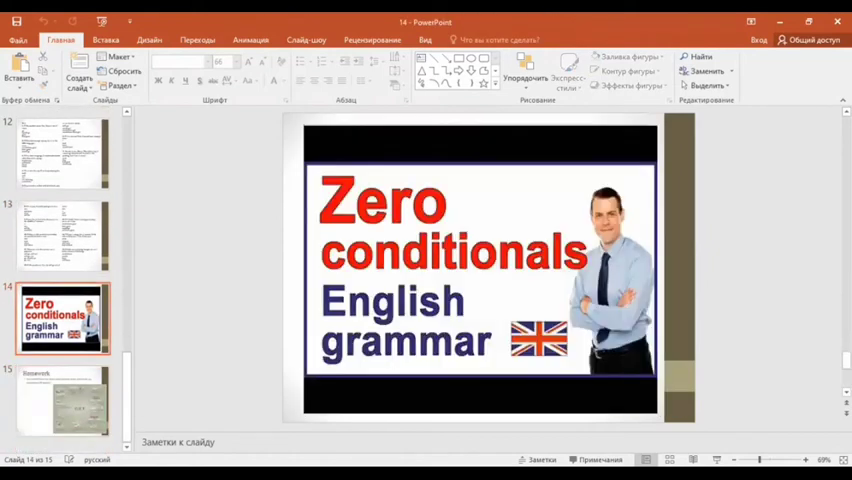
left_click(470, 270)
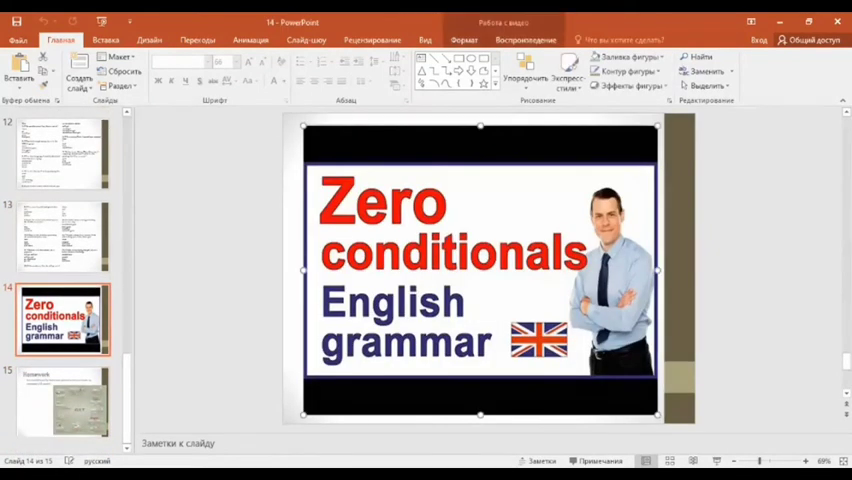
right_click(470, 270)
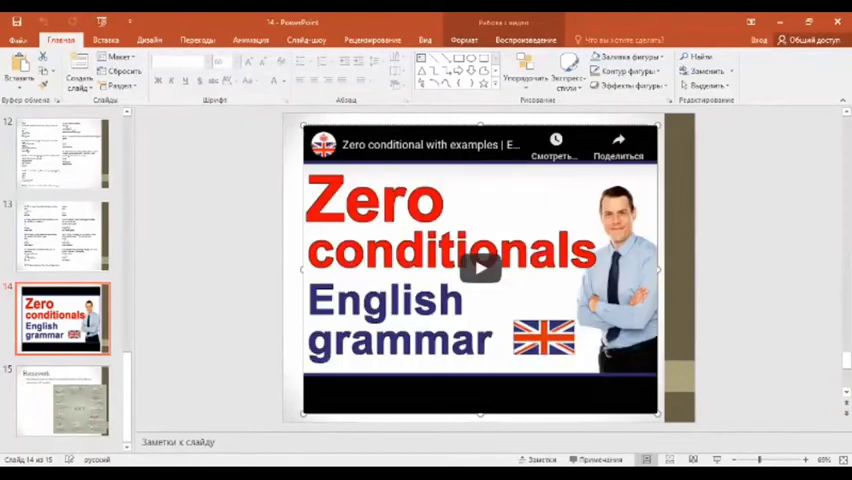
Step: Play the video through its introduction: ice cream melts if you heat it, it is a fact
left_click(480, 268)
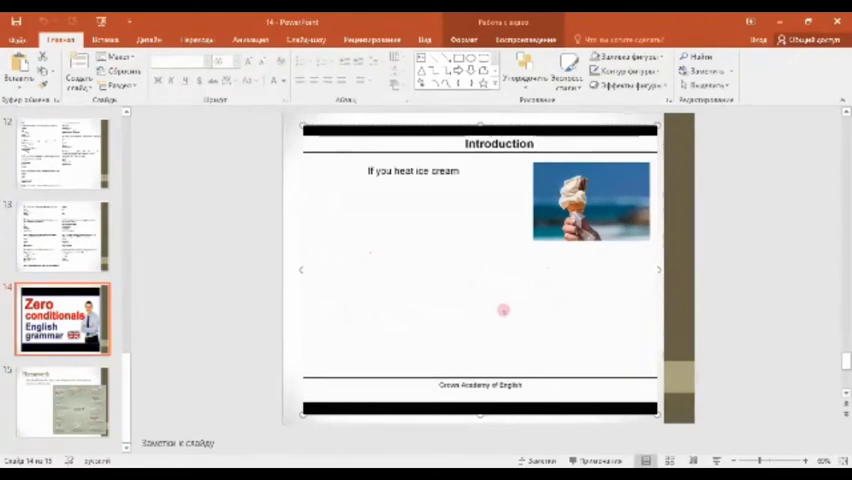
type("it melts.")
type("condition")
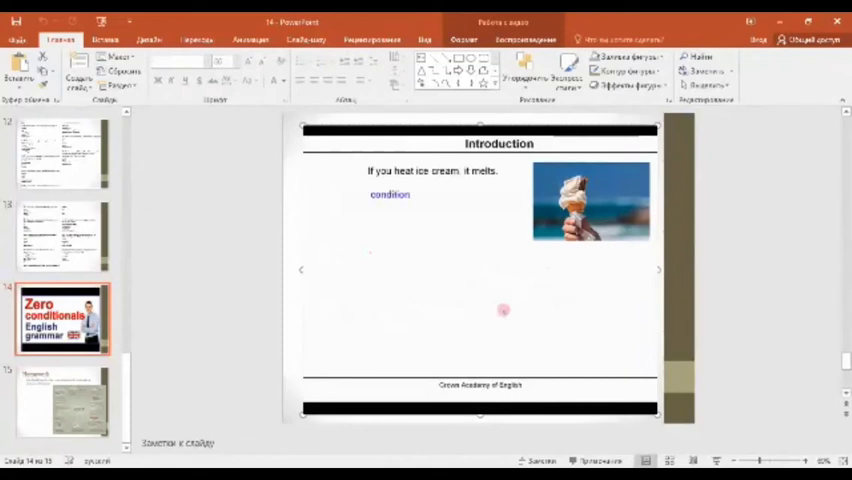
mouse_move(396, 246)
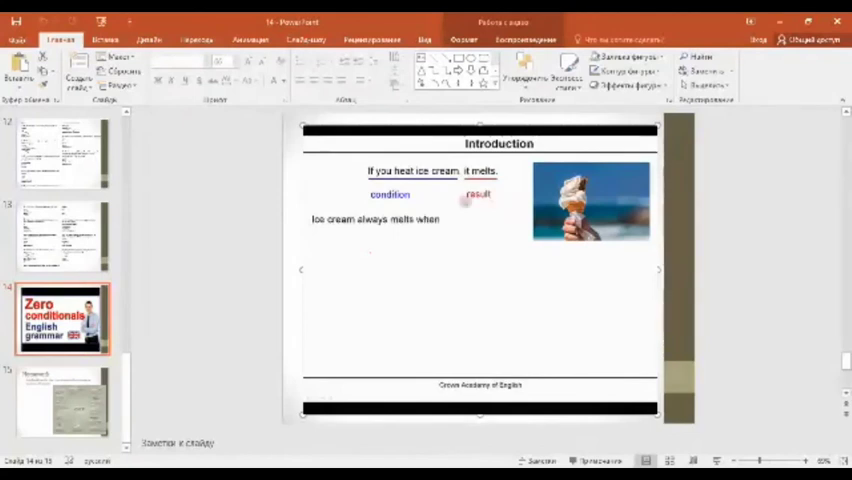
type("you heat it. It is a fact.")
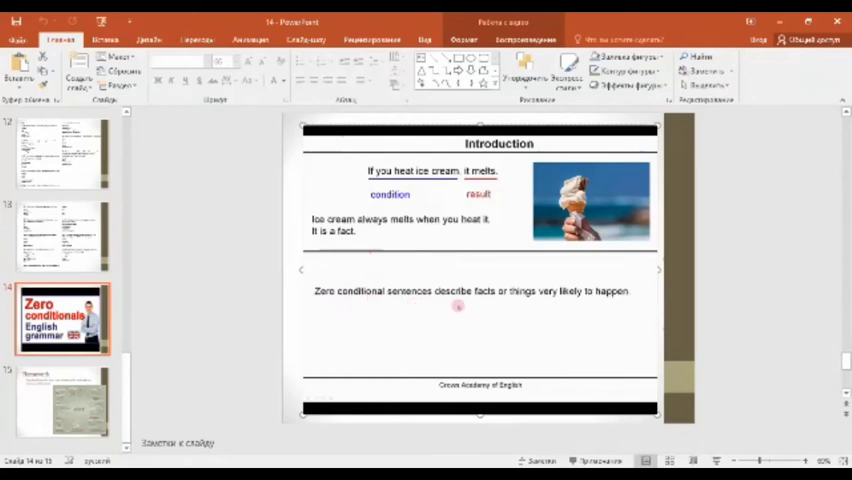
mouse_move(500, 302)
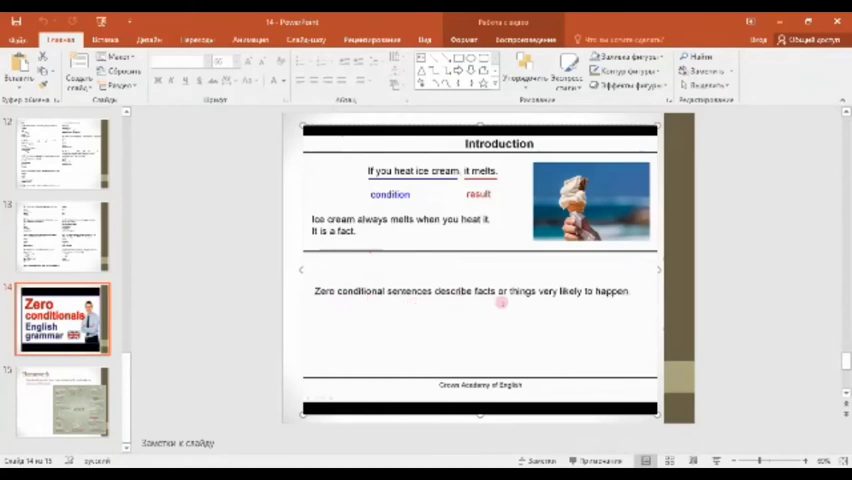
mouse_move(540, 306)
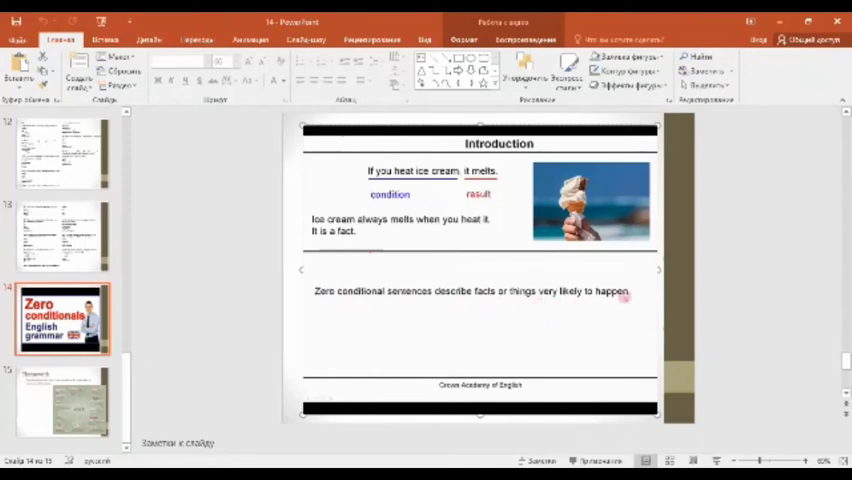
Step: Add 'The result is certain.' and 'The condition always has the same result.' to the Introduction
type("The result is certain")
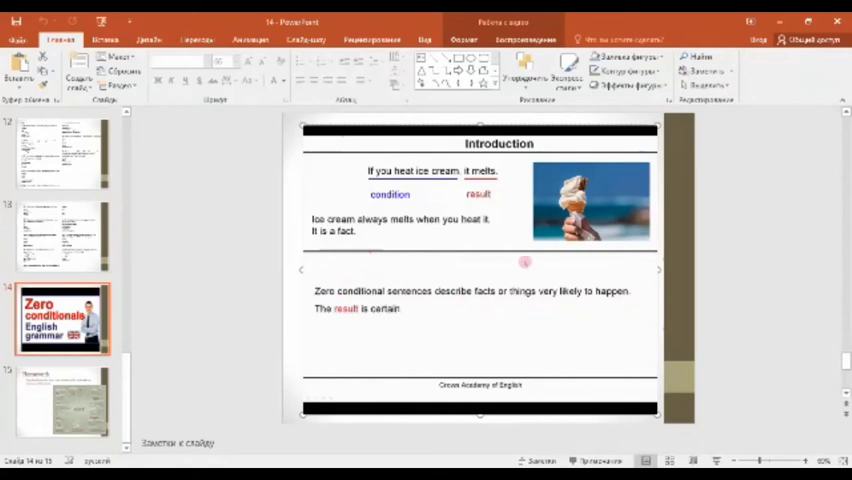
mouse_move(344, 314)
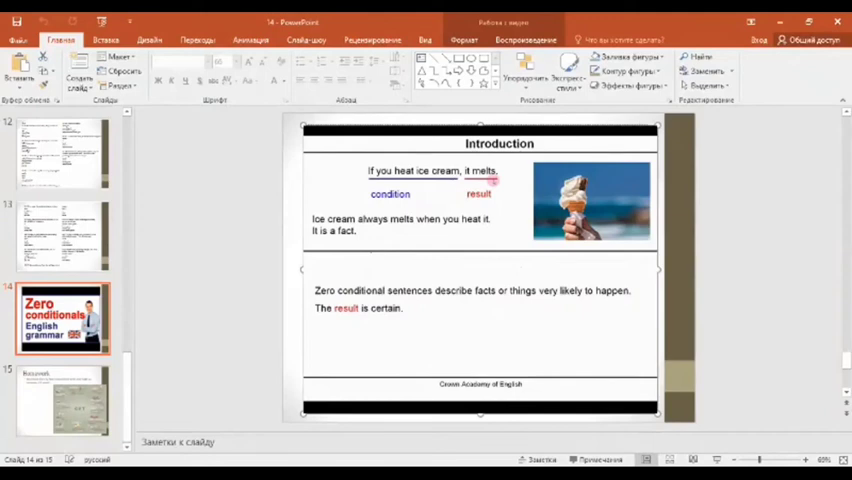
type("The condition a")
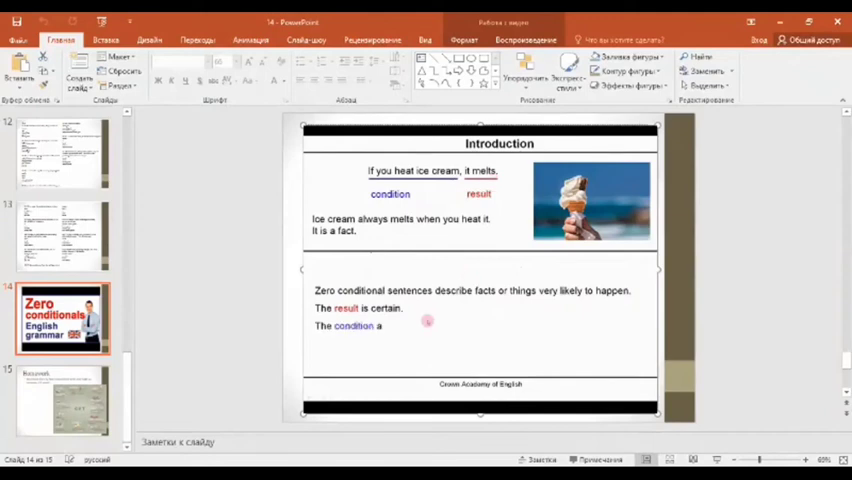
type("always has the same resul")
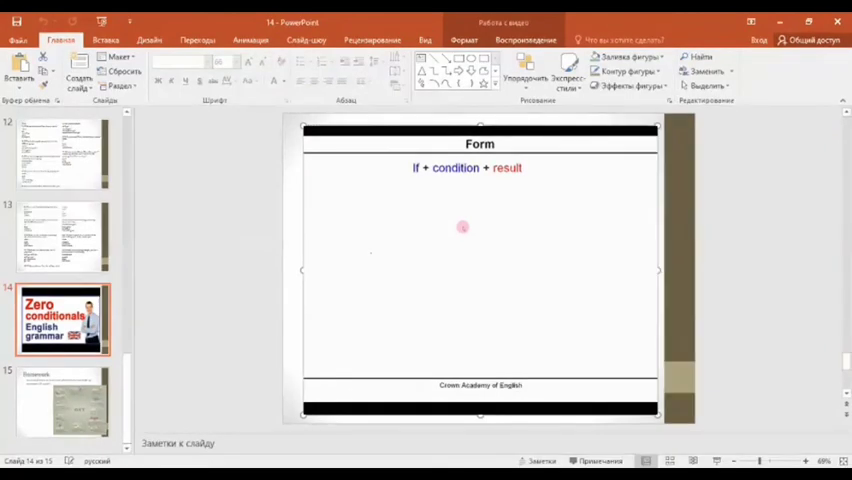
Step: Add 'If you heat ice cream, it melts.', the wine example, and the reversed form 'result + if + condition'
type("If yo")
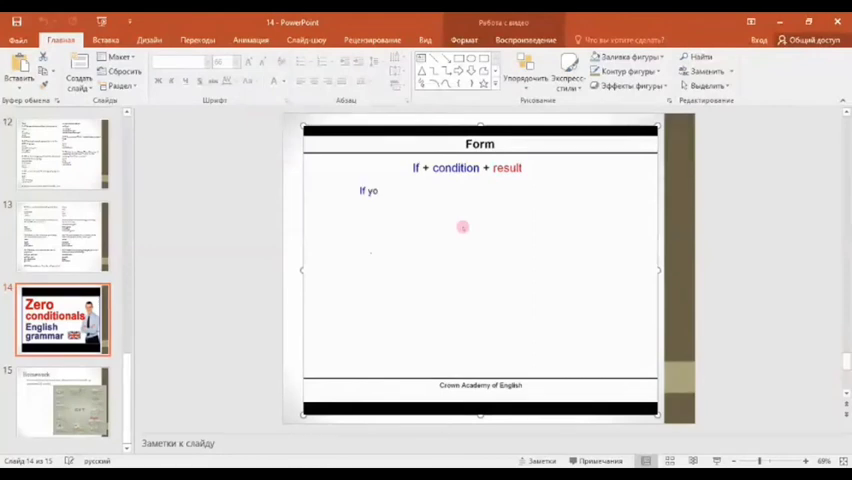
type("you heat ice cream, it melts.")
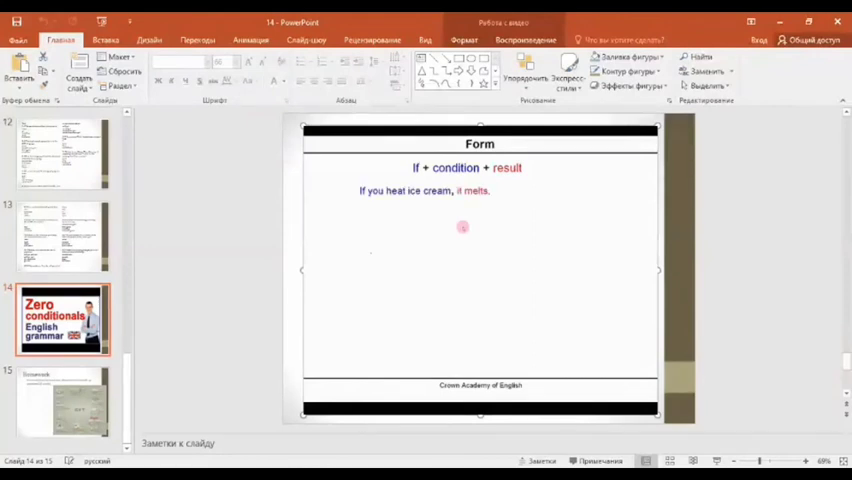
mouse_move(412, 208)
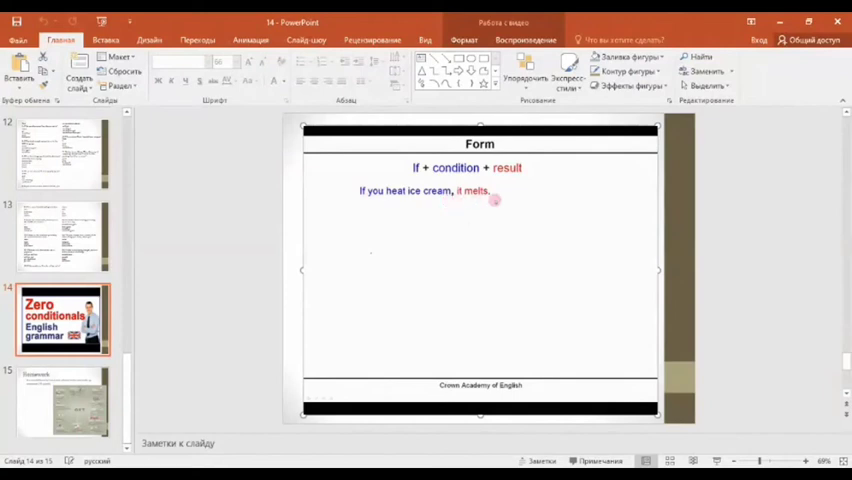
type("If you drink too much wine, you feel sick.")
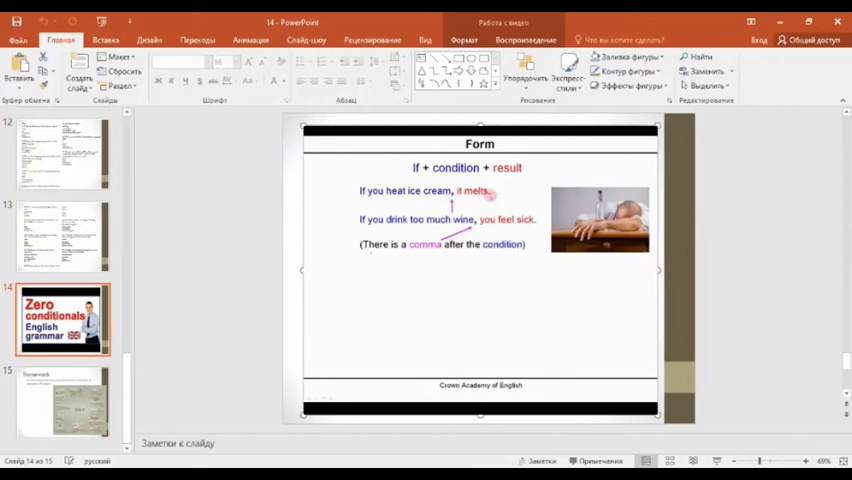
mouse_move(498, 198)
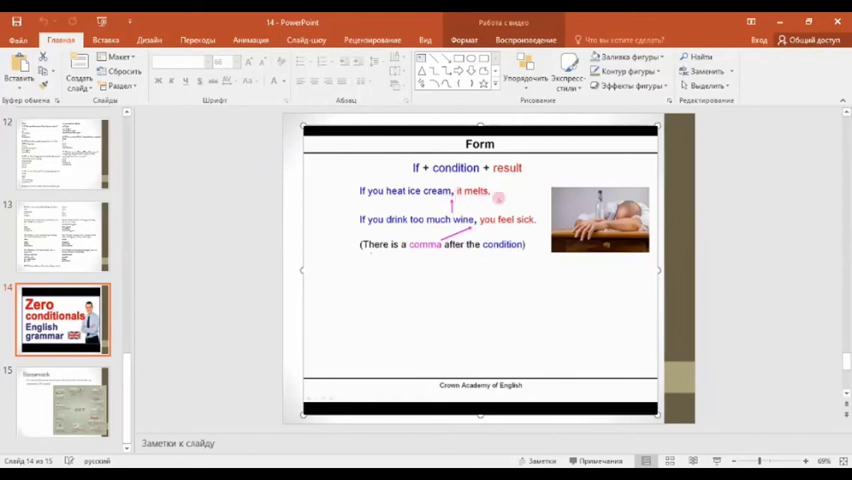
type("result + if + condition")
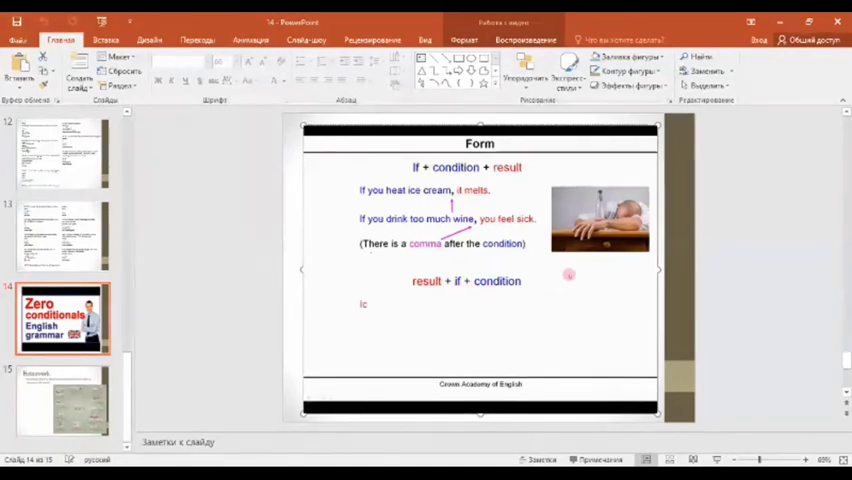
Step: Add 'Ice cream melts if you heat it.' and 'You feel sick if you drink too much wine.'
type("ce cream melts if you heat i")
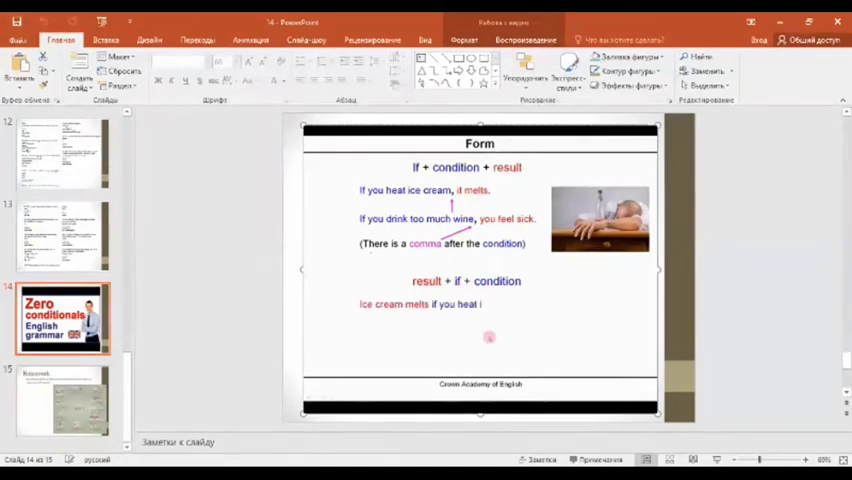
type("t.")
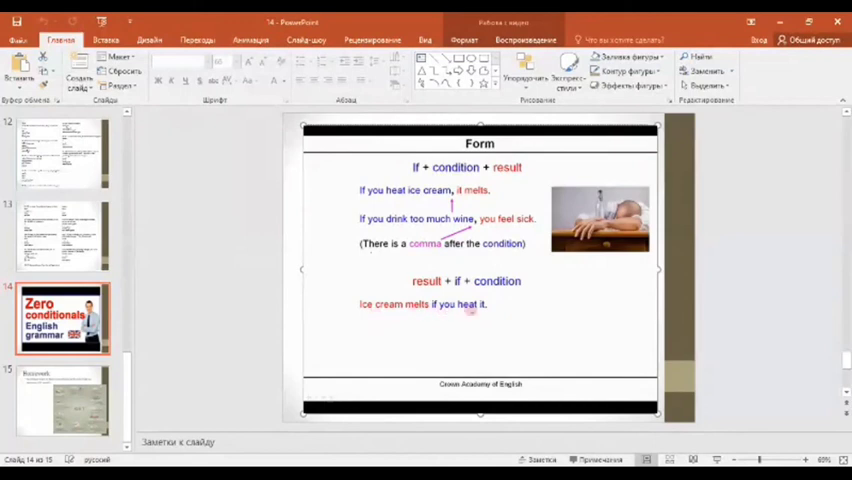
type("You feel sick if you drink too much wine.")
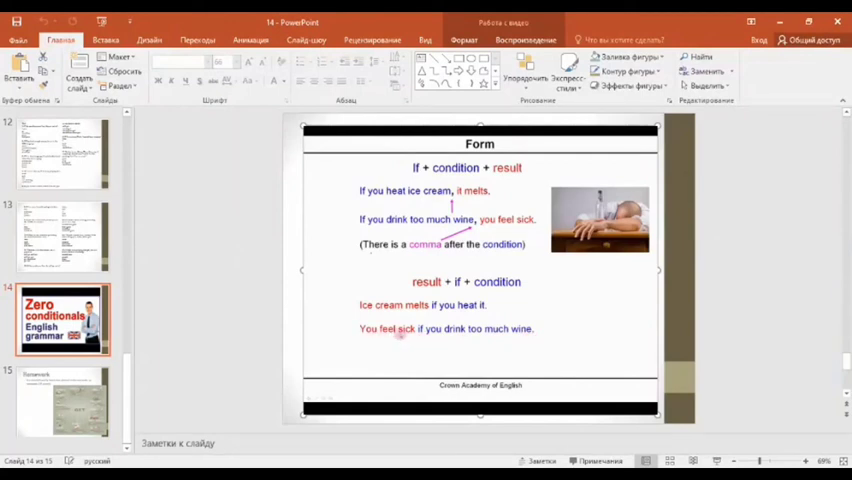
mouse_move(526, 338)
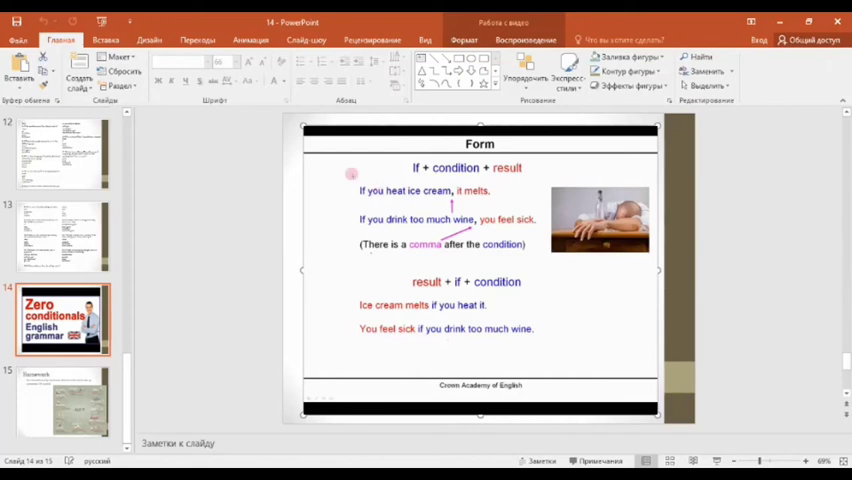
mouse_move(350, 208)
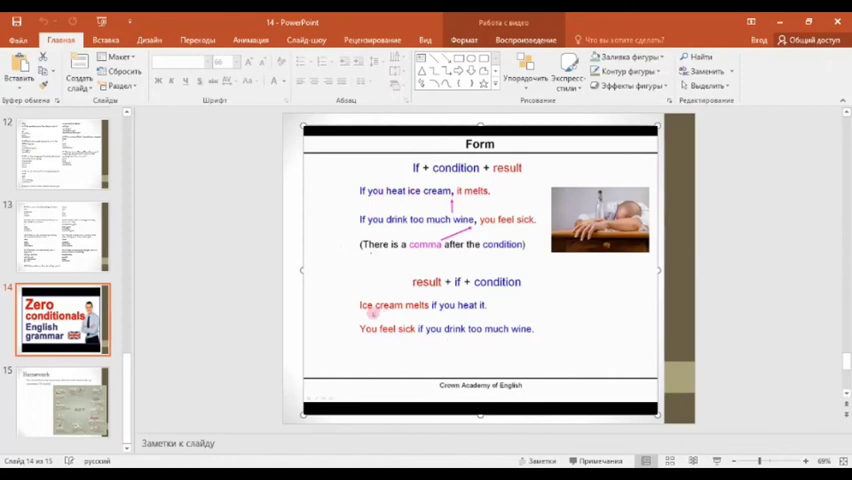
mouse_move(482, 306)
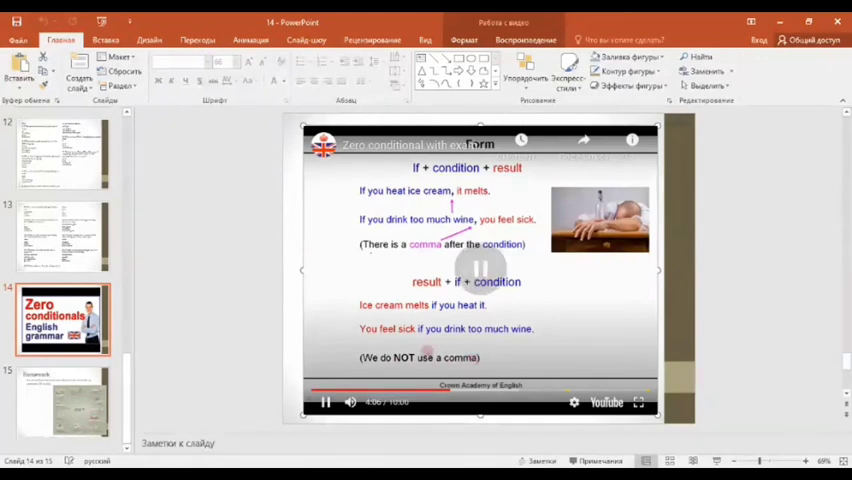
Step: Stop the video and show slide 10, the 'Match the parts of the sentences' exercise
left_click(480, 270)
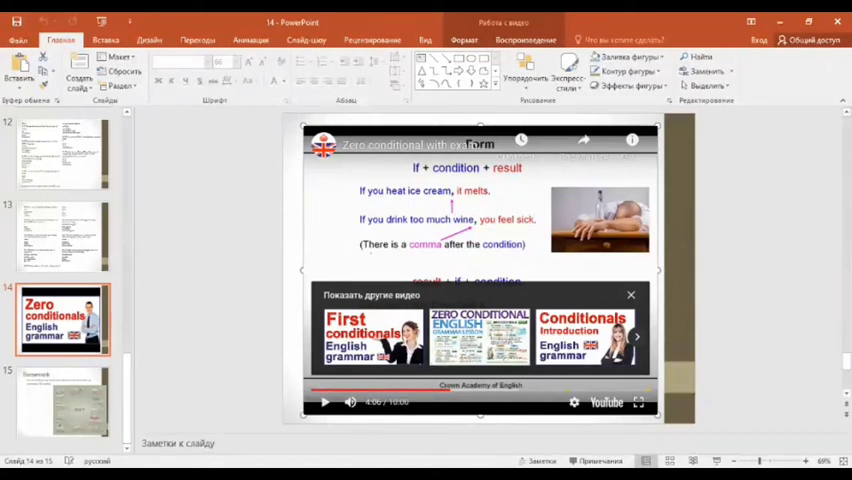
left_click(630, 294)
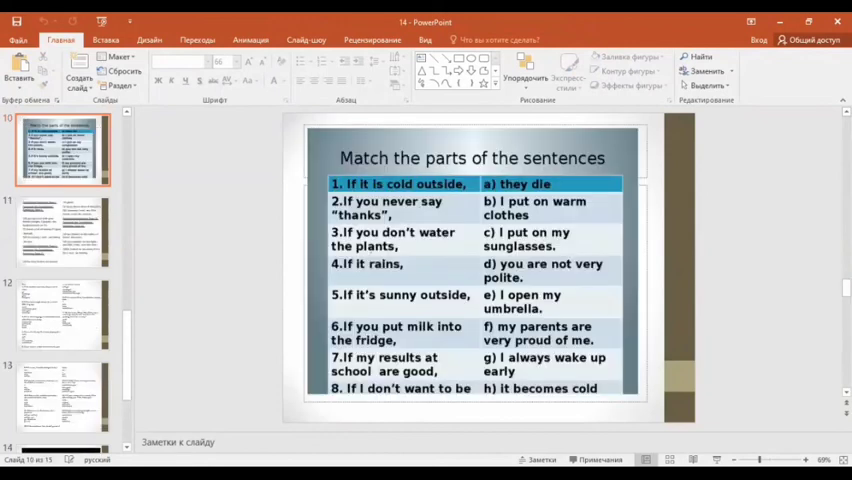
Step: Step back through slides 11 and 10 to slide 9, 'Now a little bit phrasal verbs' with the GET diagram
left_click(62, 232)
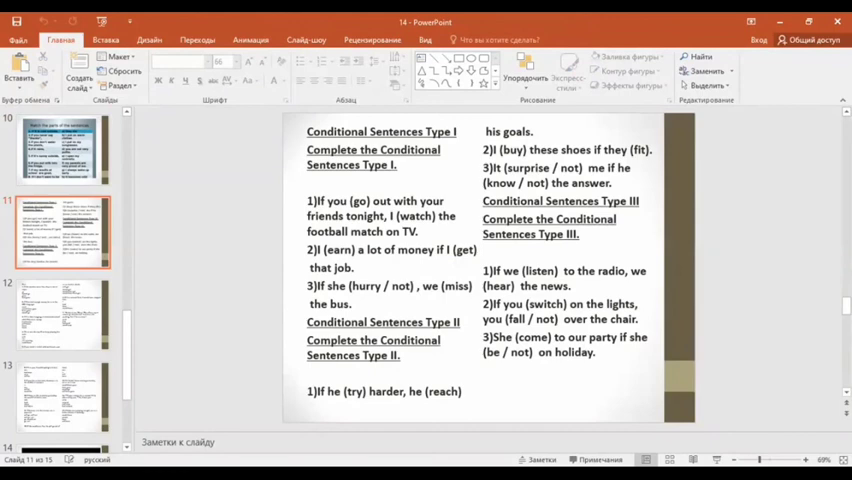
left_click(56, 150)
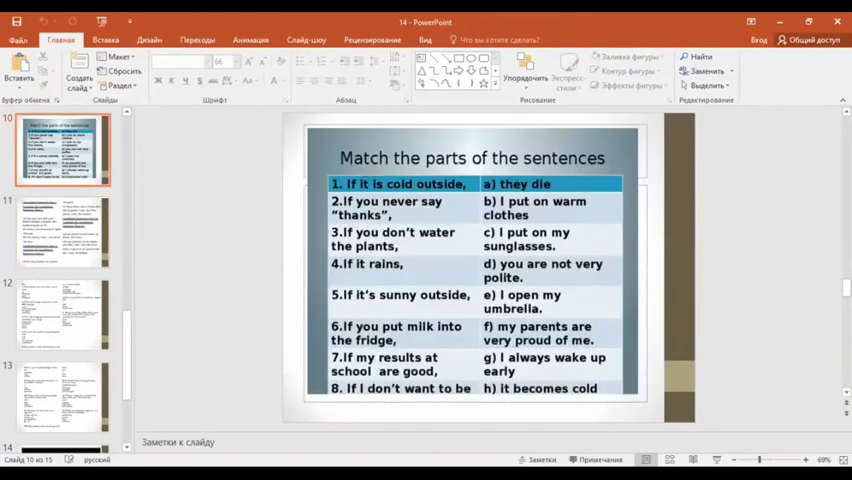
left_click(56, 150)
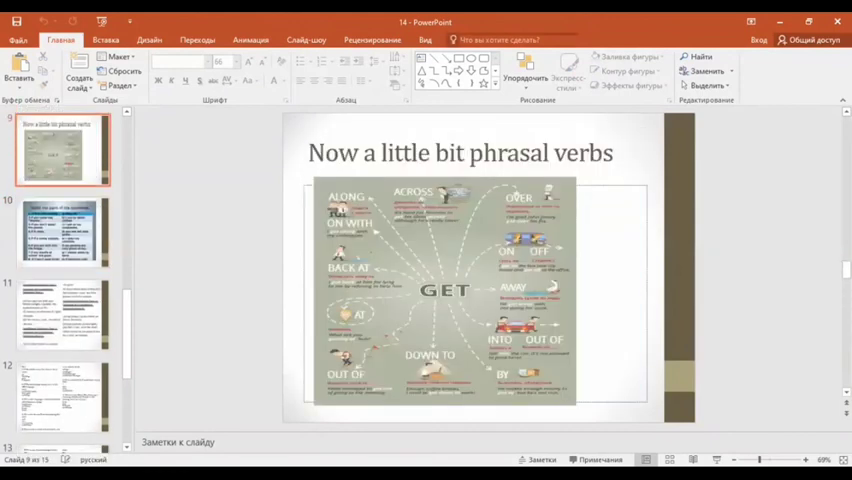